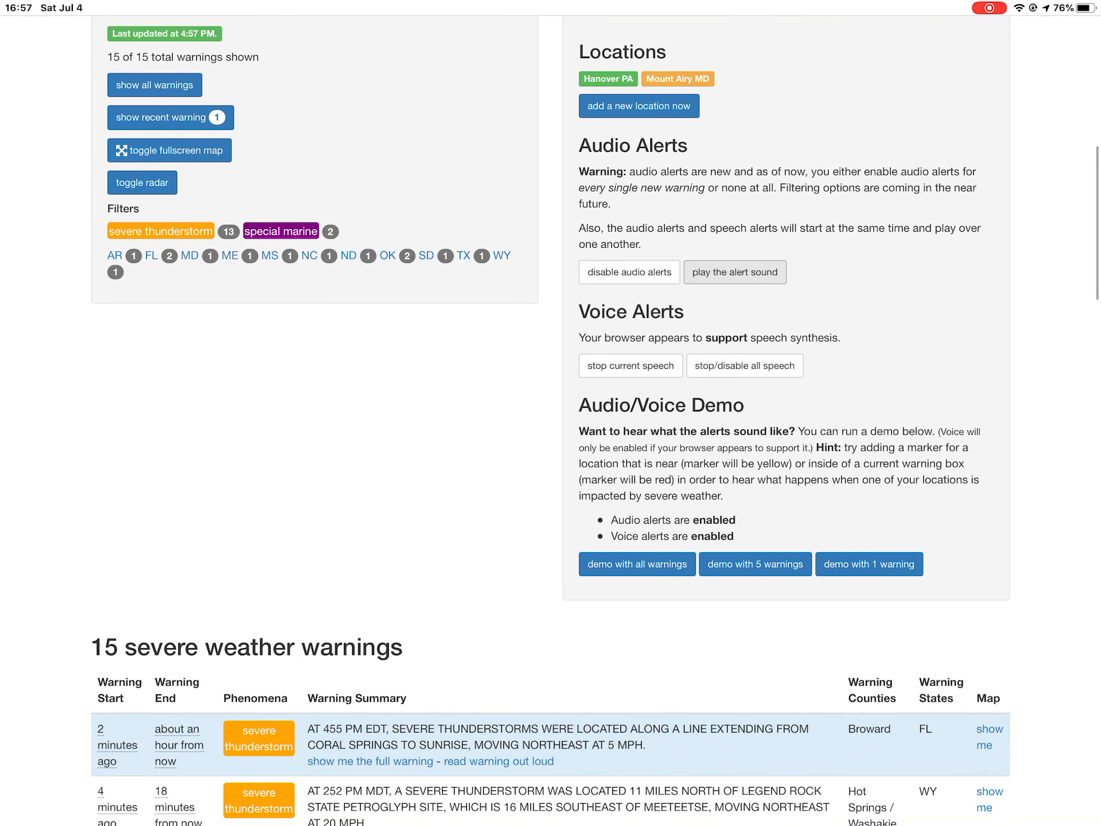
Scroll past the Locations and Audio/Voice Demo panels to the warnings table.
scroll(down, 3)
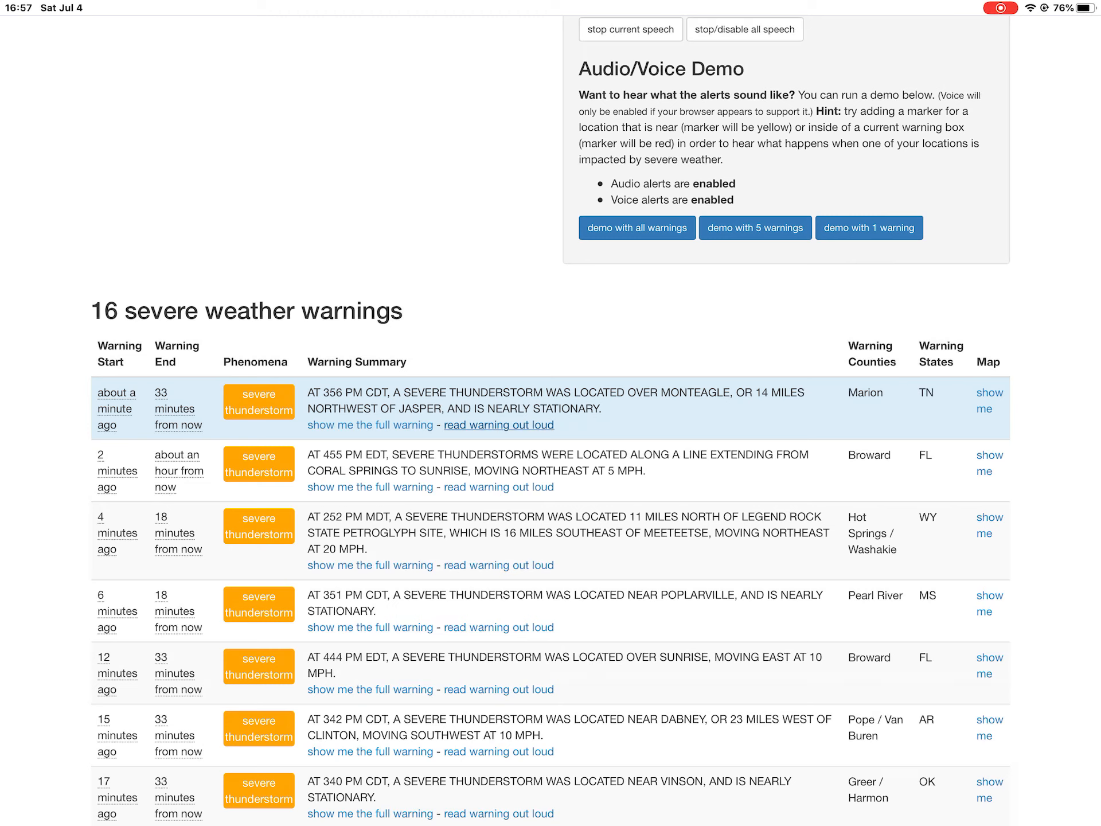
Have the Monteagle, TN thunderstorm warning read out loud.
click(369, 424)
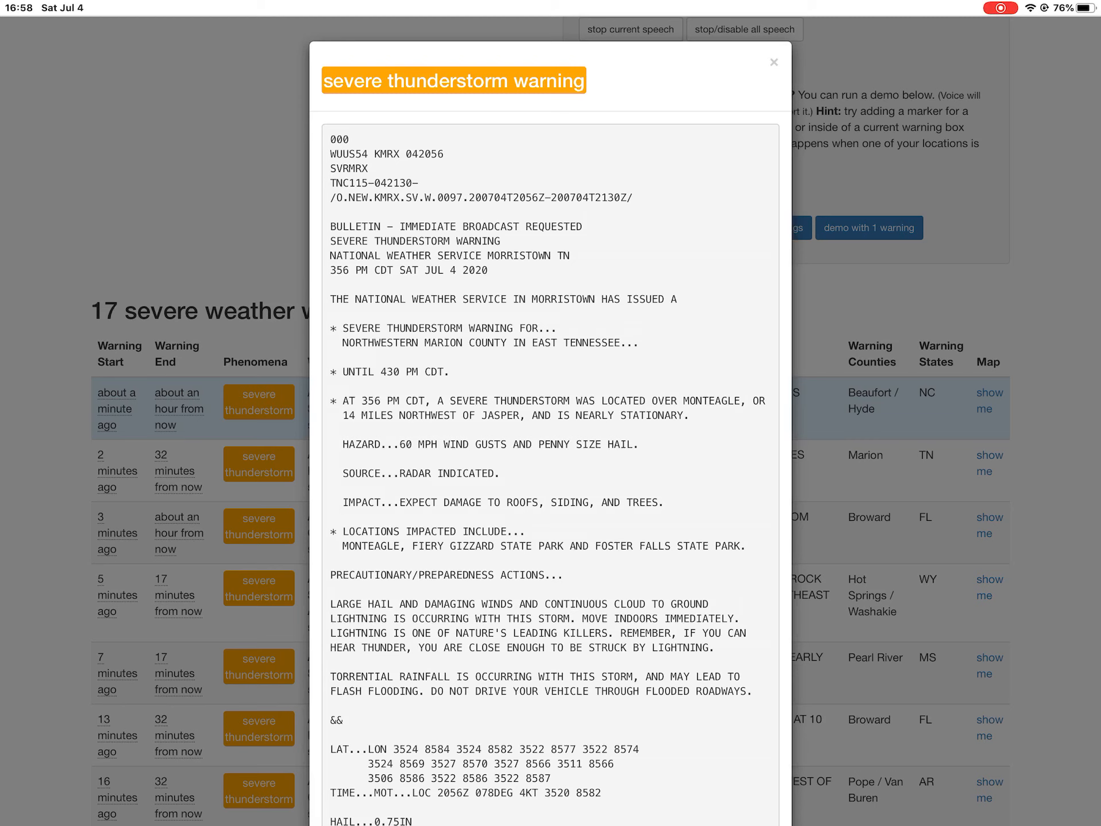
Dismiss the Monteagle warning text and return to the warnings table.
click(774, 62)
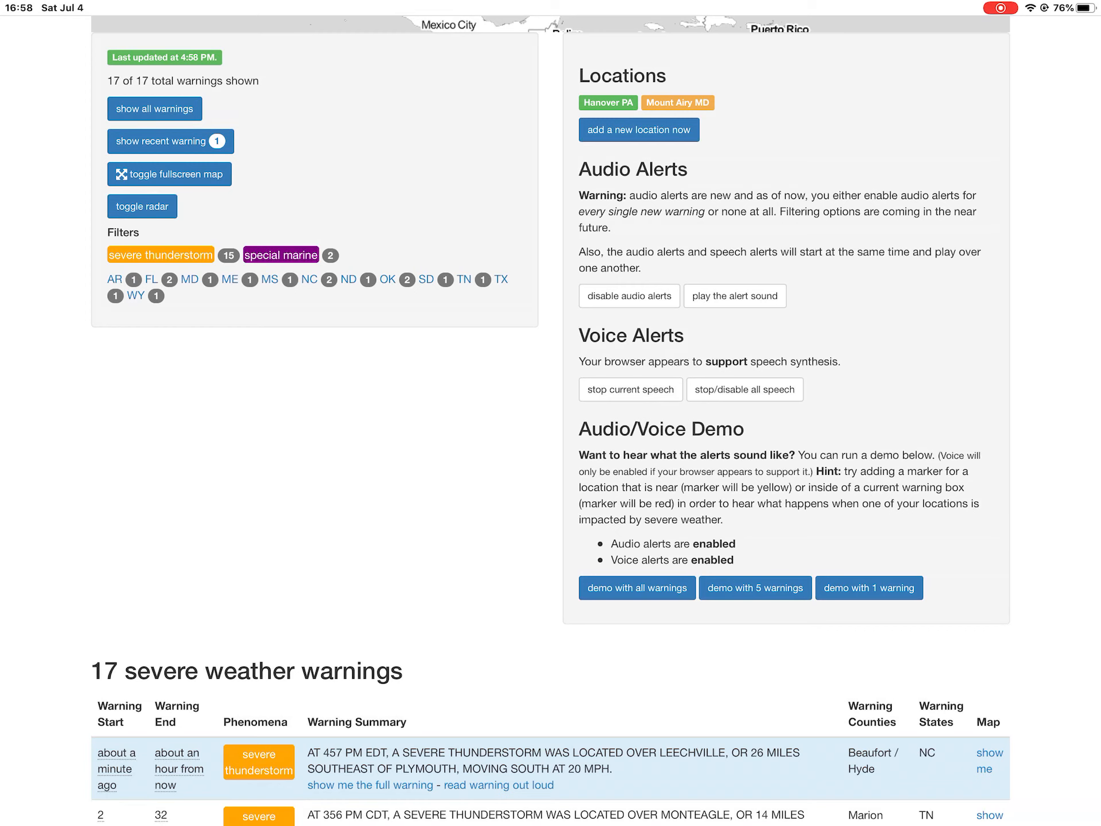
scroll(down, 3)
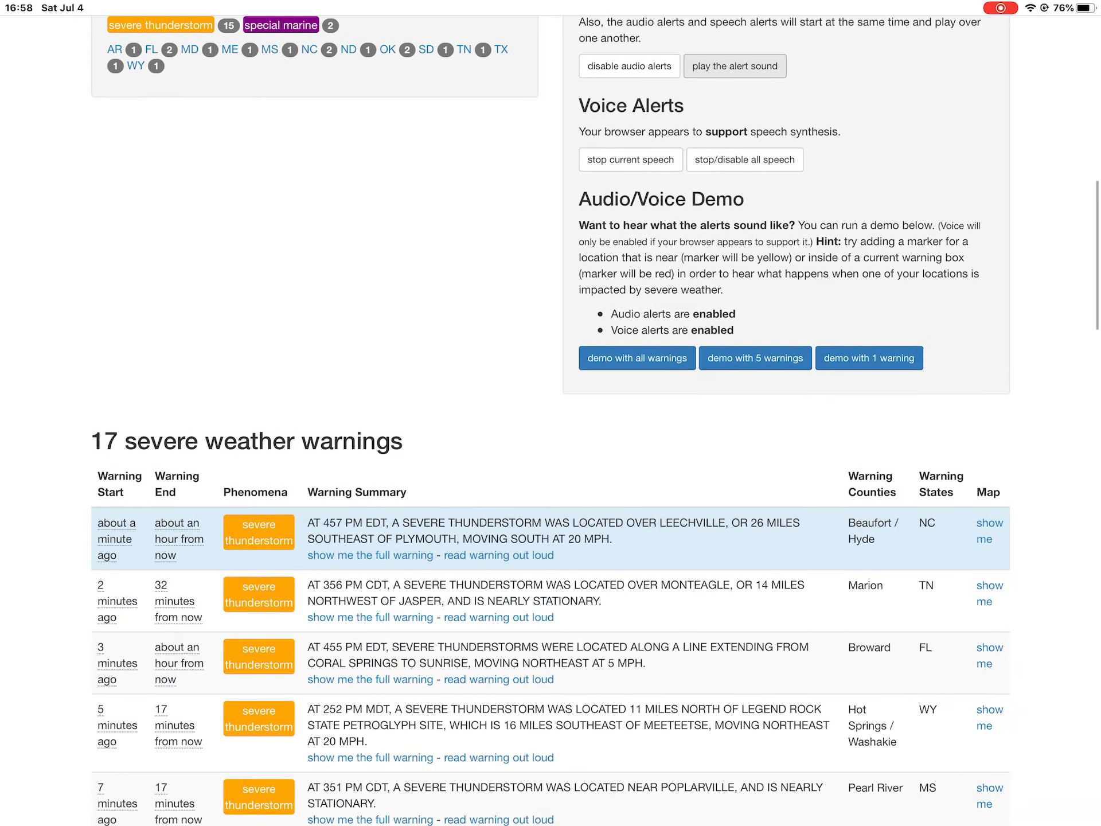
scroll(down, 3)
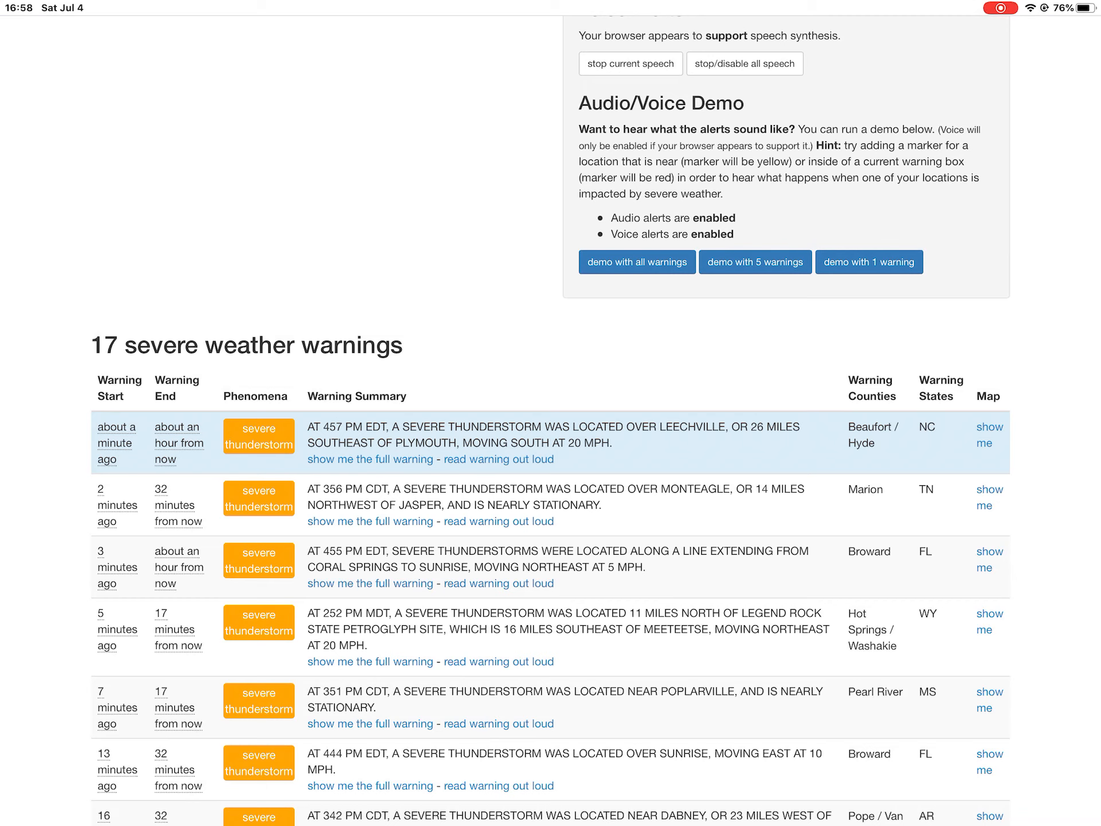
Show the full text of the Leechville, NC warning and read down through it.
click(370, 459)
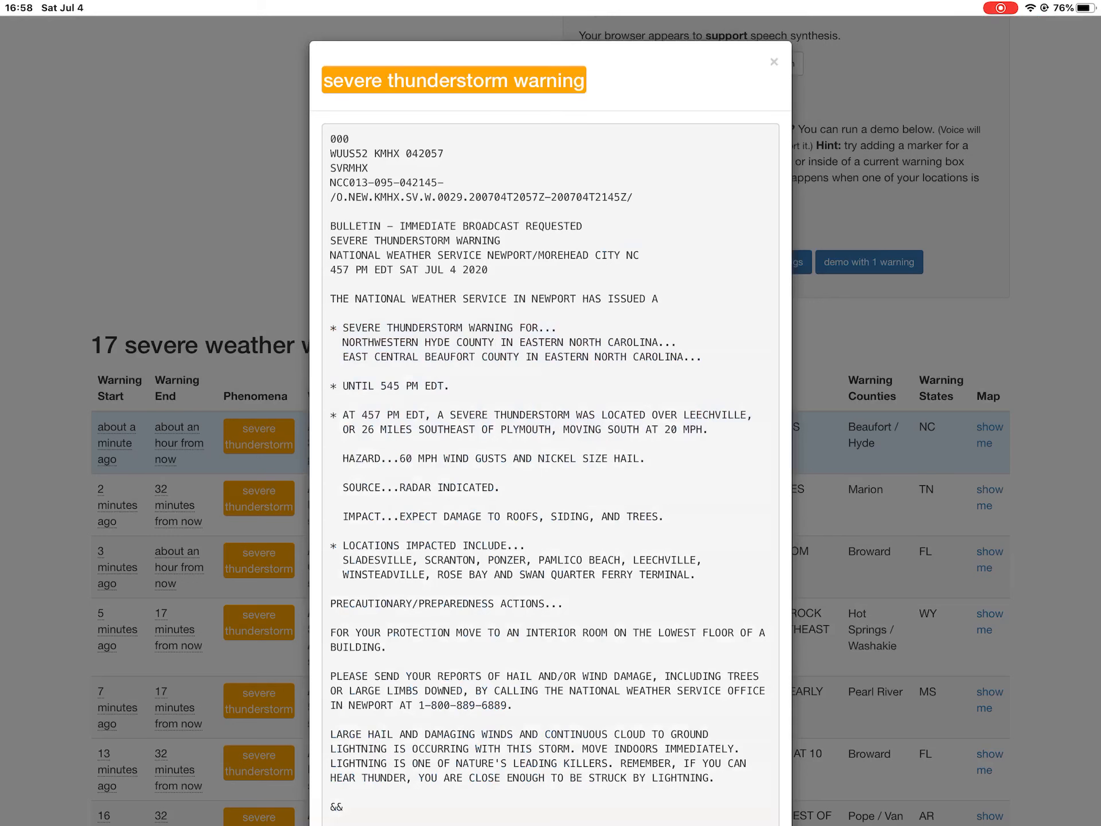
scroll(down, 3)
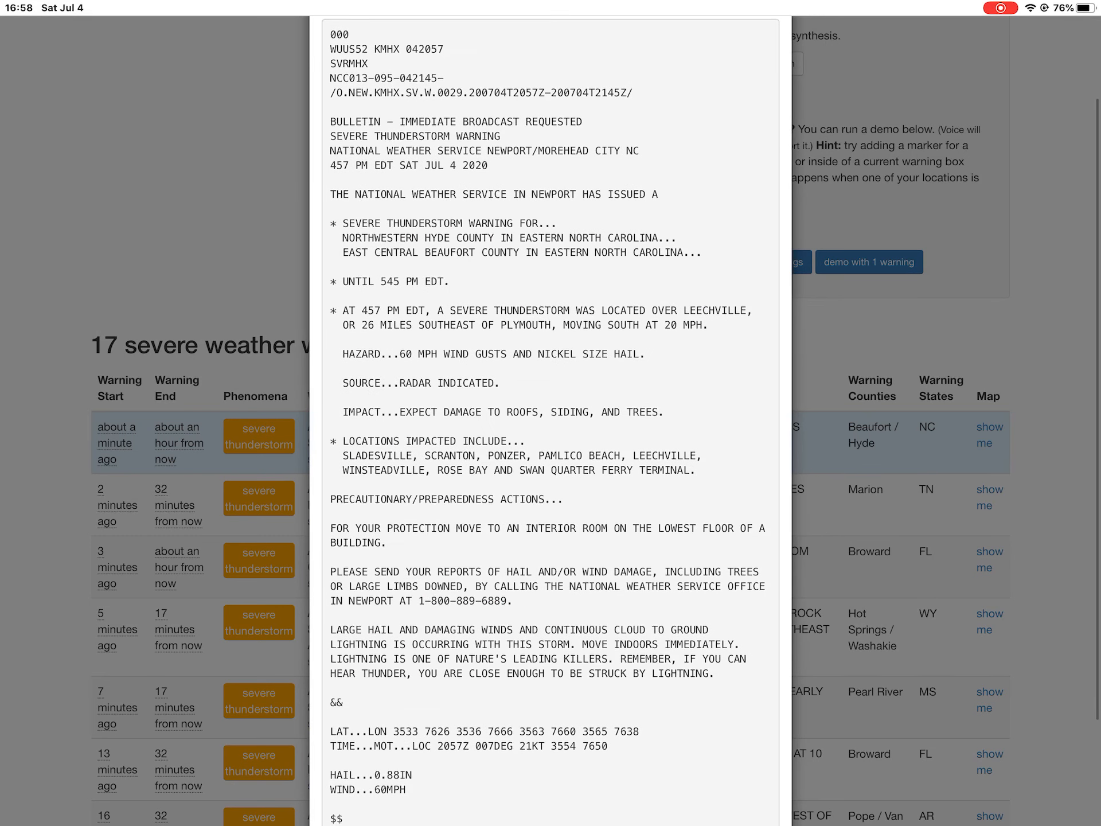